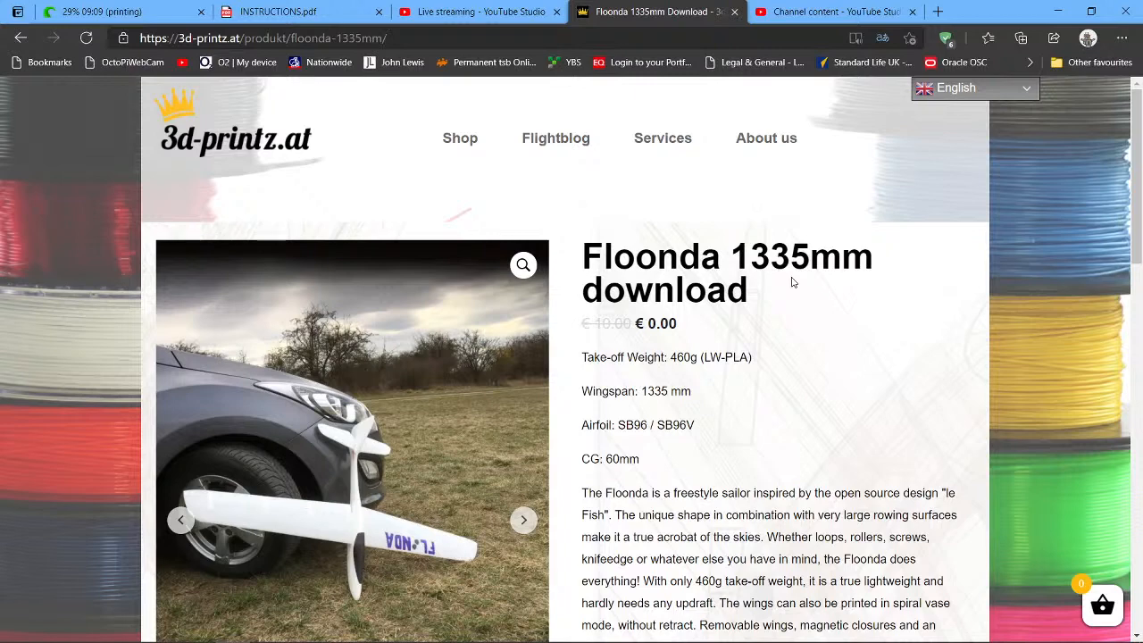
Step: Step through the Floonda glider's gallery photos until the tail close-up is showing
scroll("down", 3)
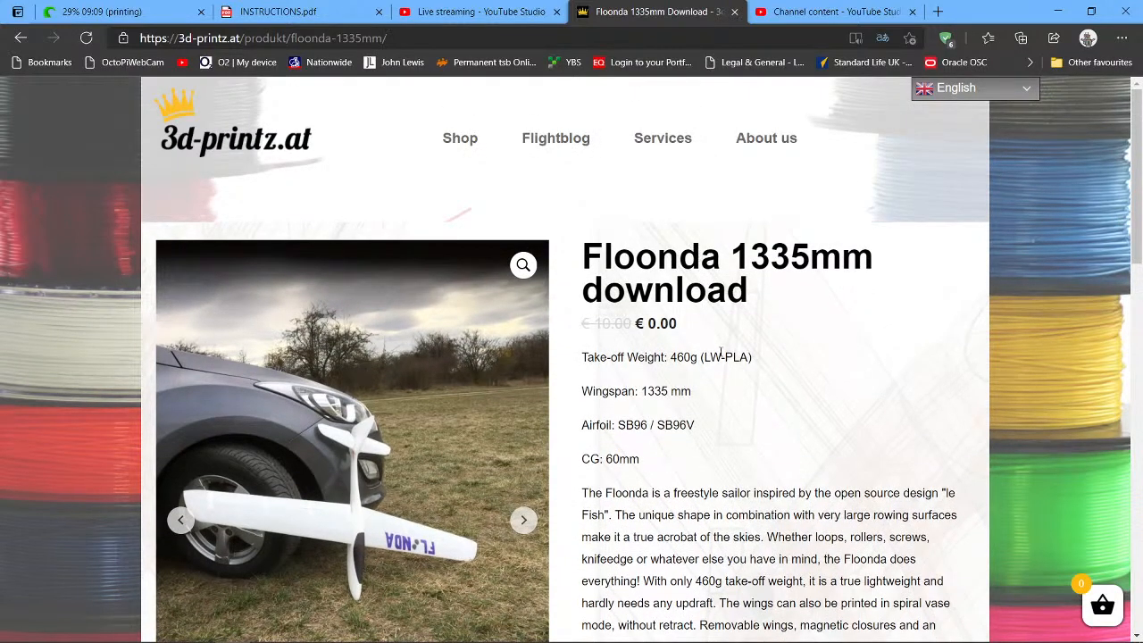
scroll("down", 3)
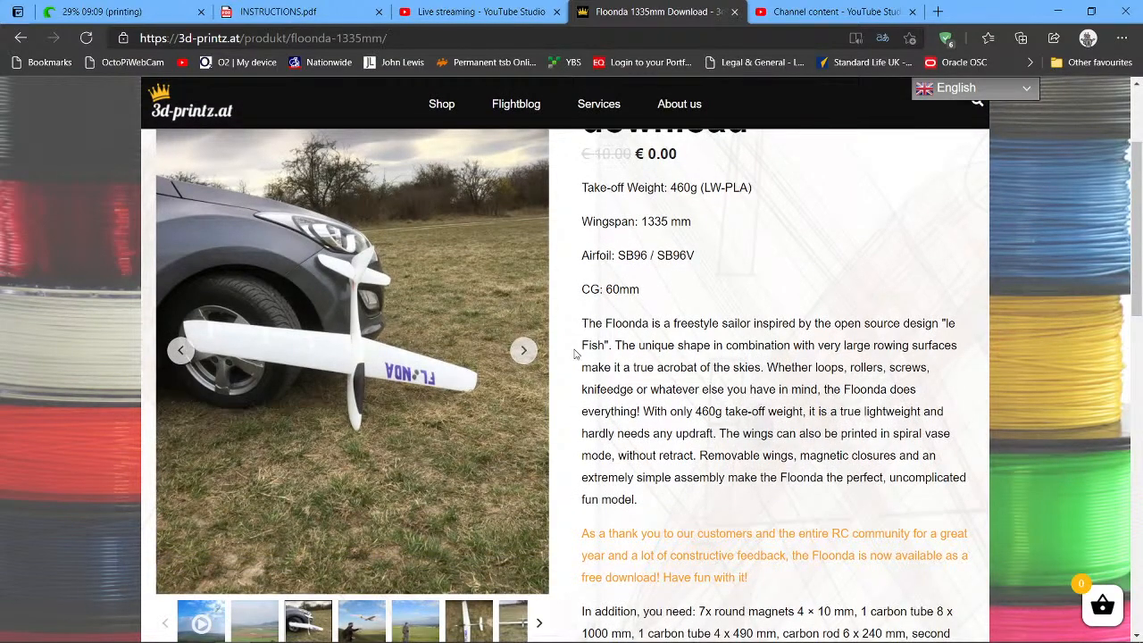
left_click(524, 351)
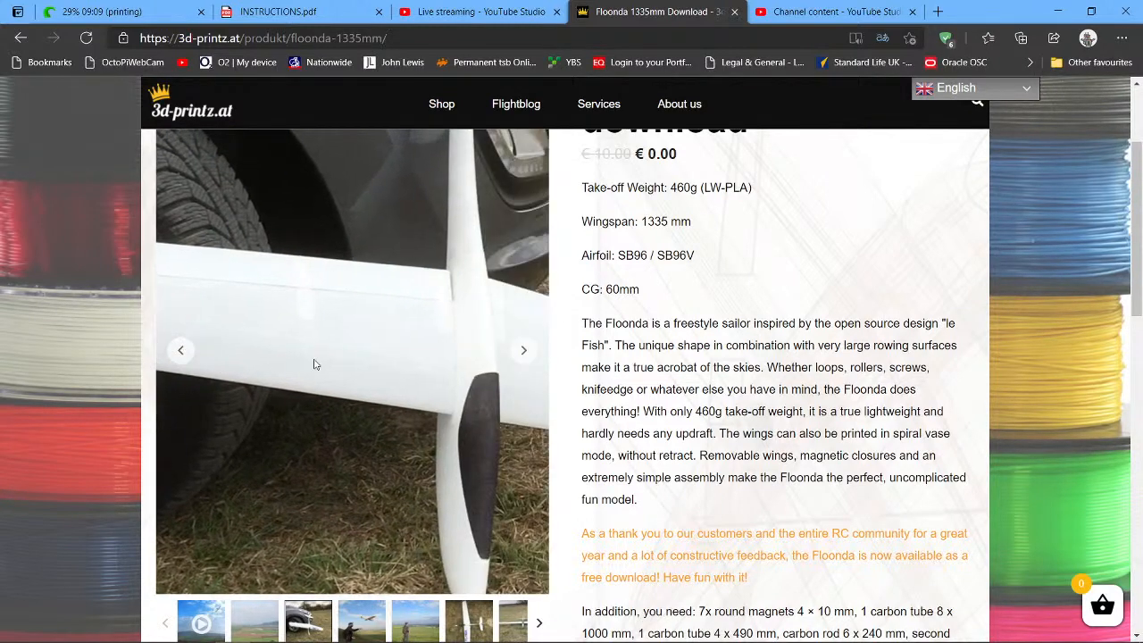
left_click(523, 350)
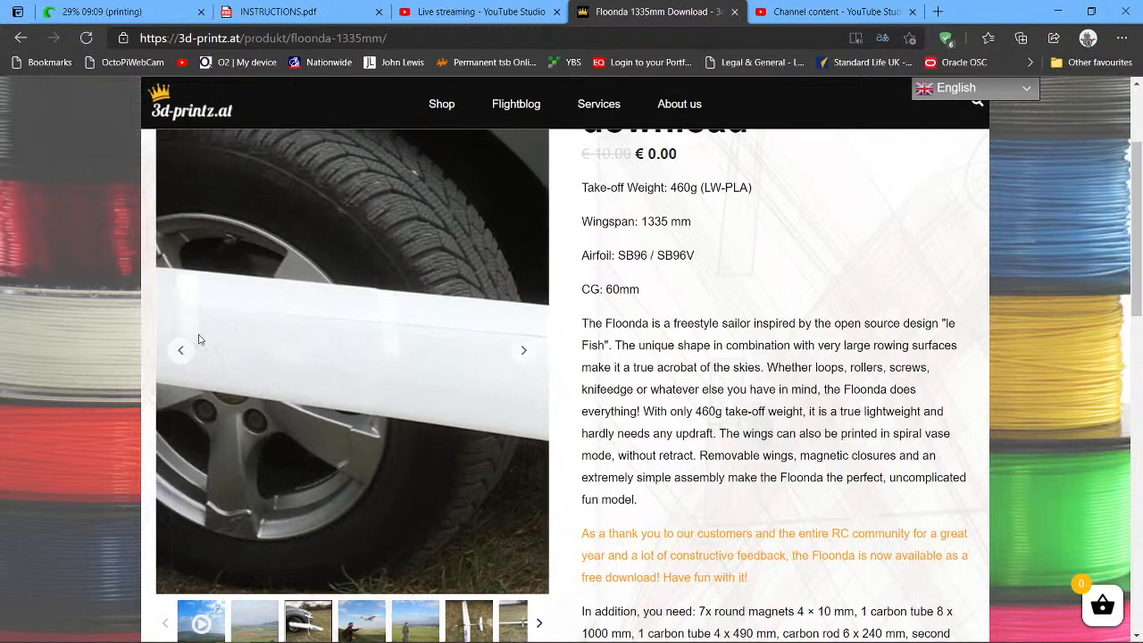
left_click(523, 350)
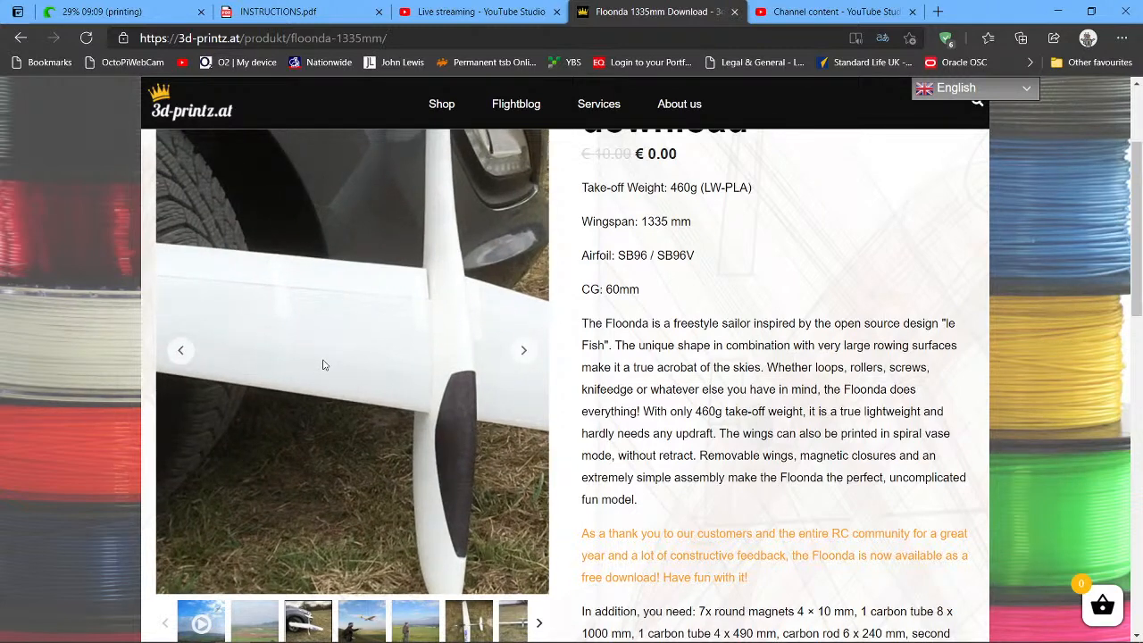
left_click(523, 349)
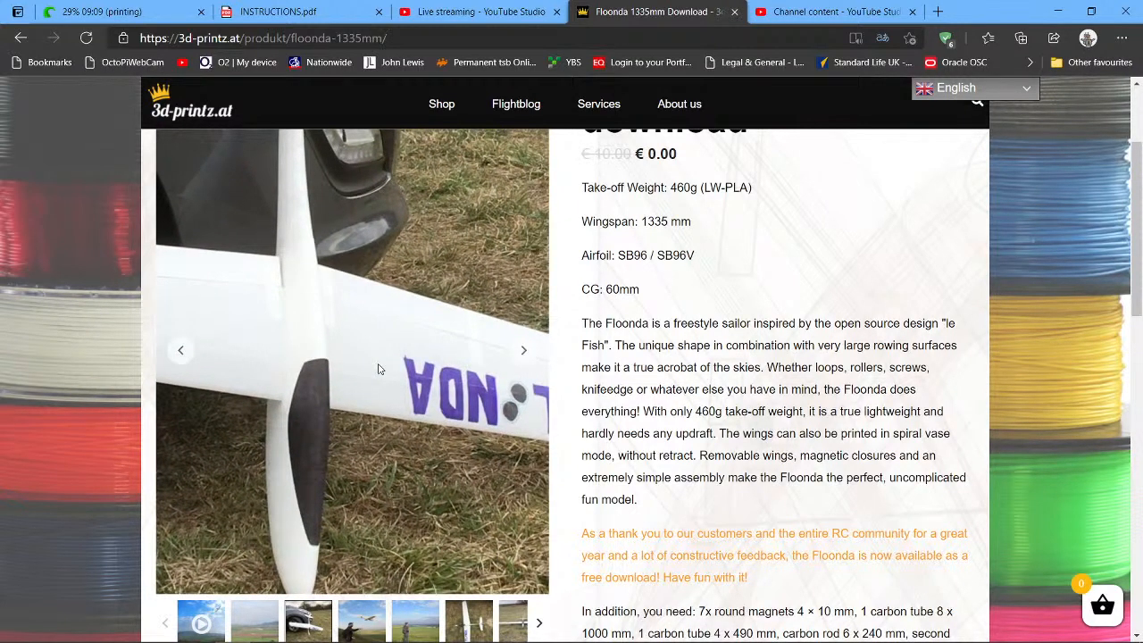
left_click(522, 350)
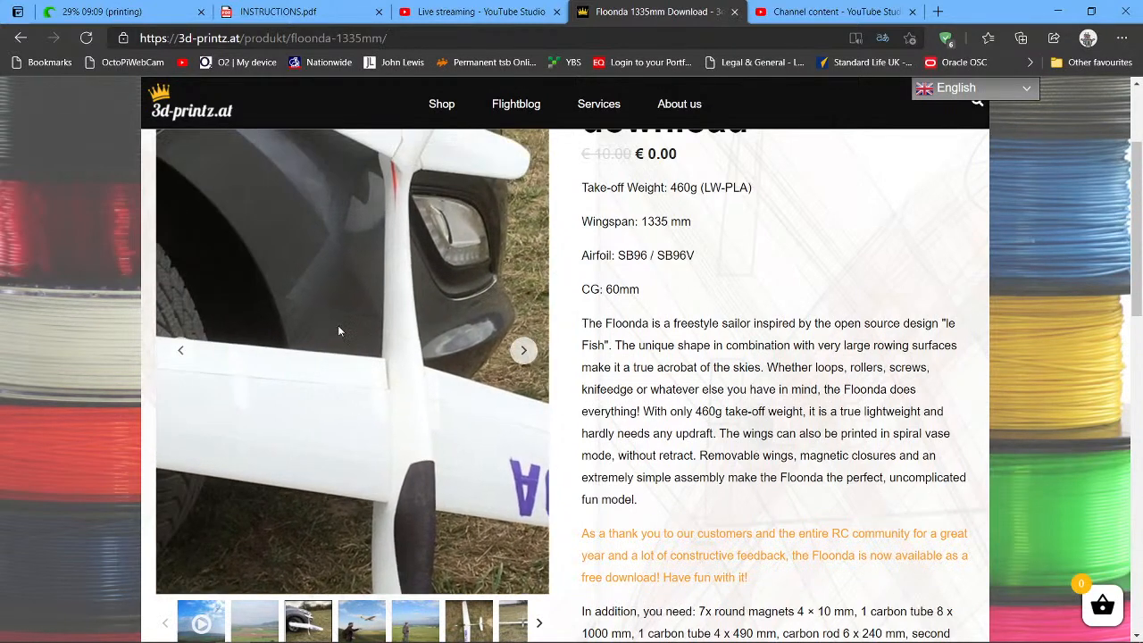
left_click(523, 350)
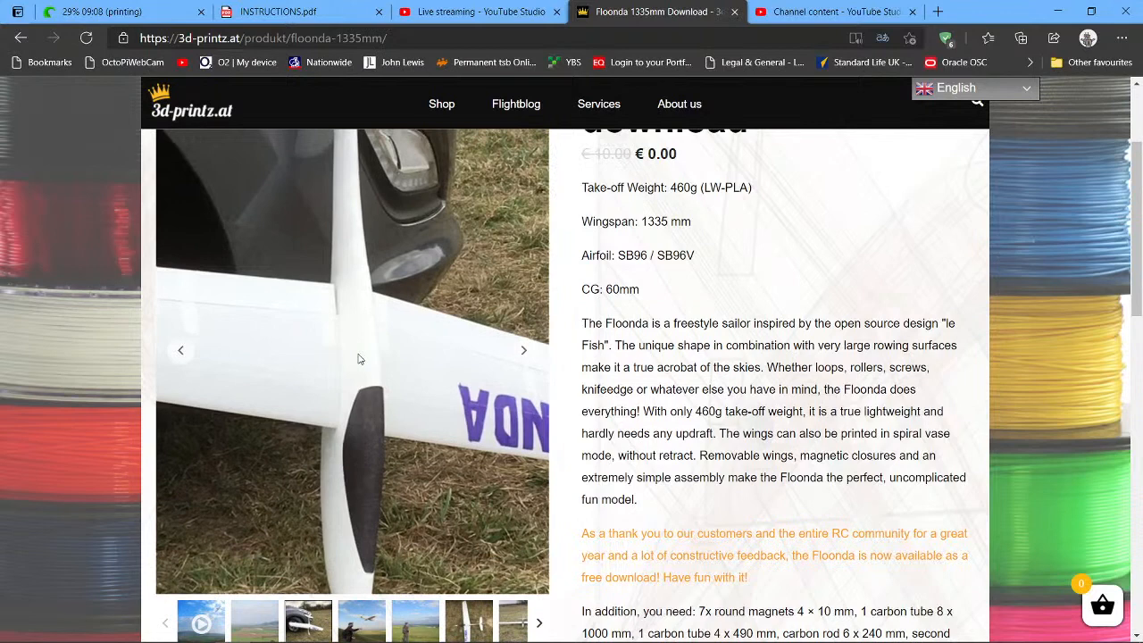
left_click(524, 350)
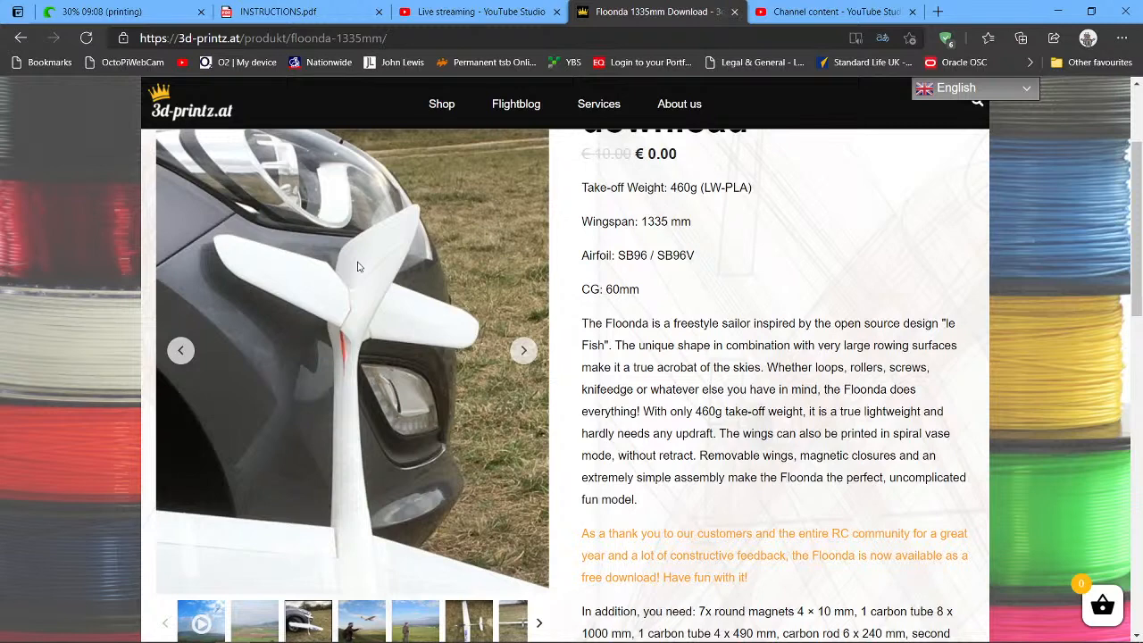
left_click(523, 350)
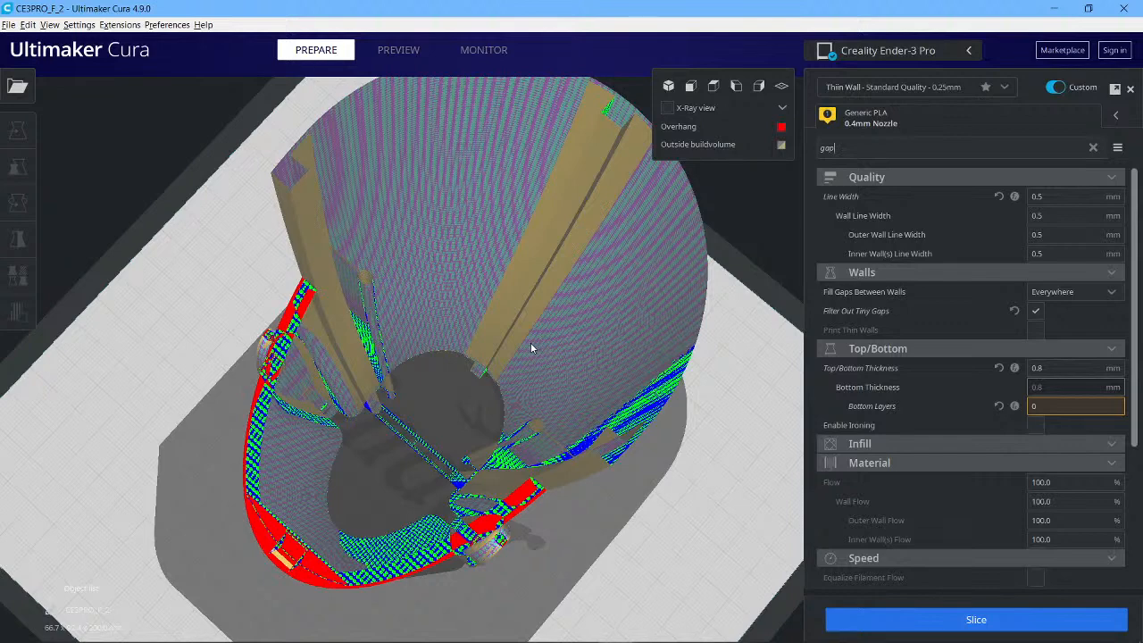
mouse_move(486, 297)
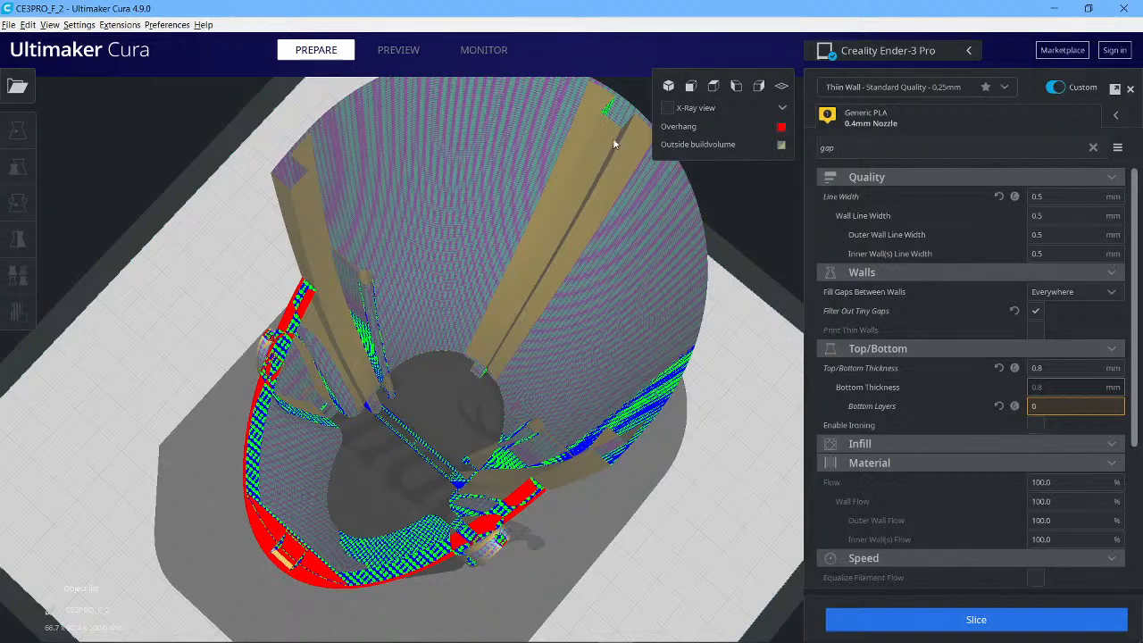
mouse_move(625, 131)
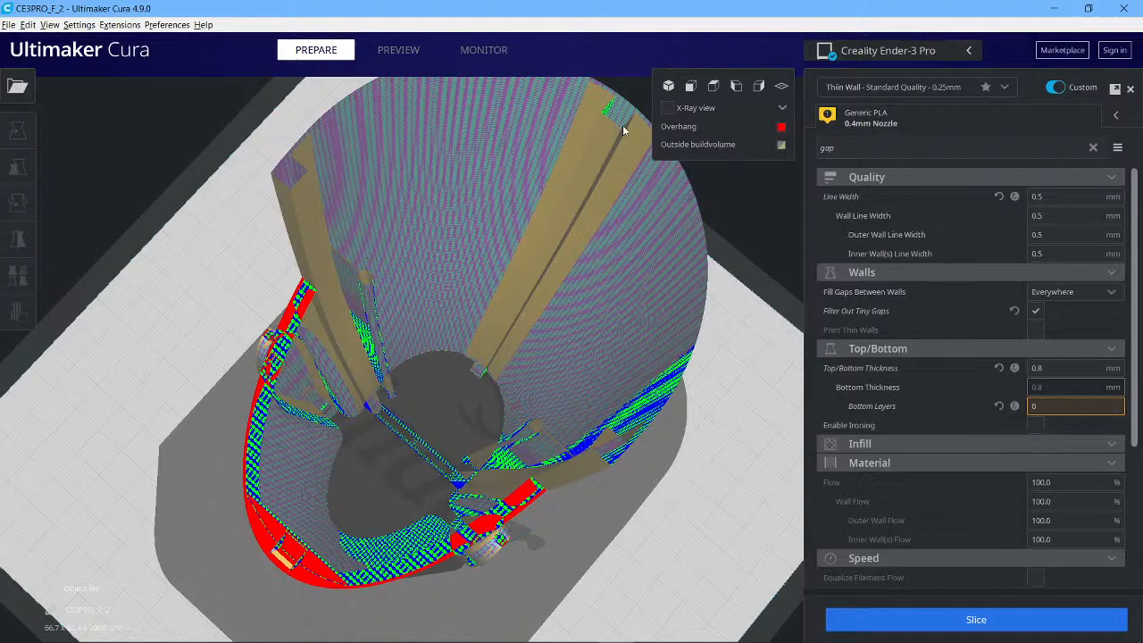
mouse_move(562, 218)
type("arc")
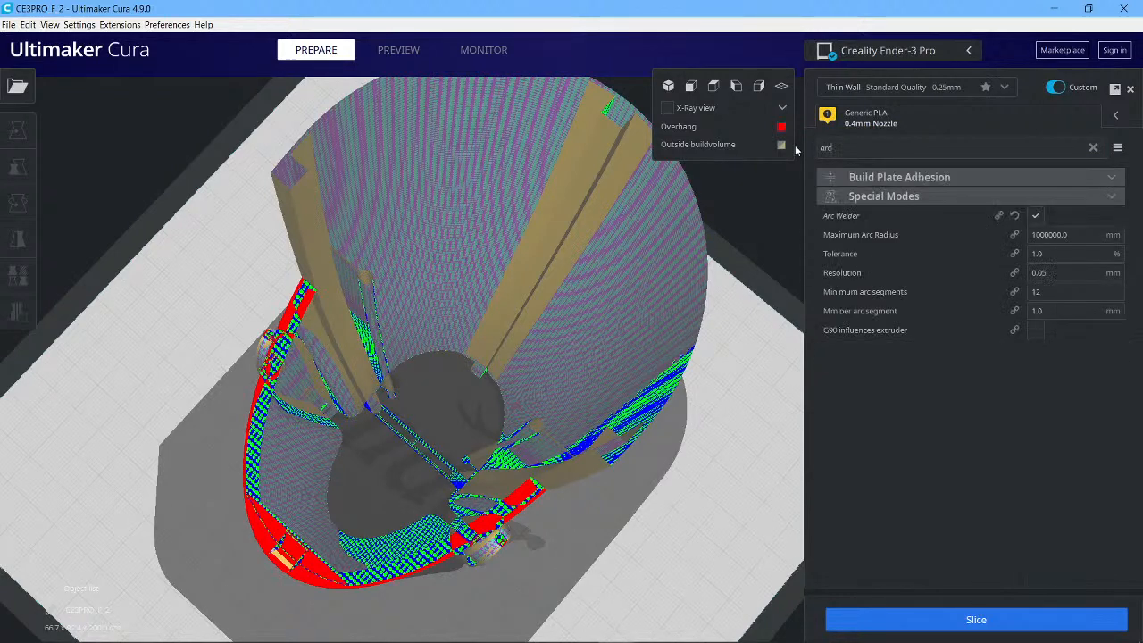
mouse_move(1036, 216)
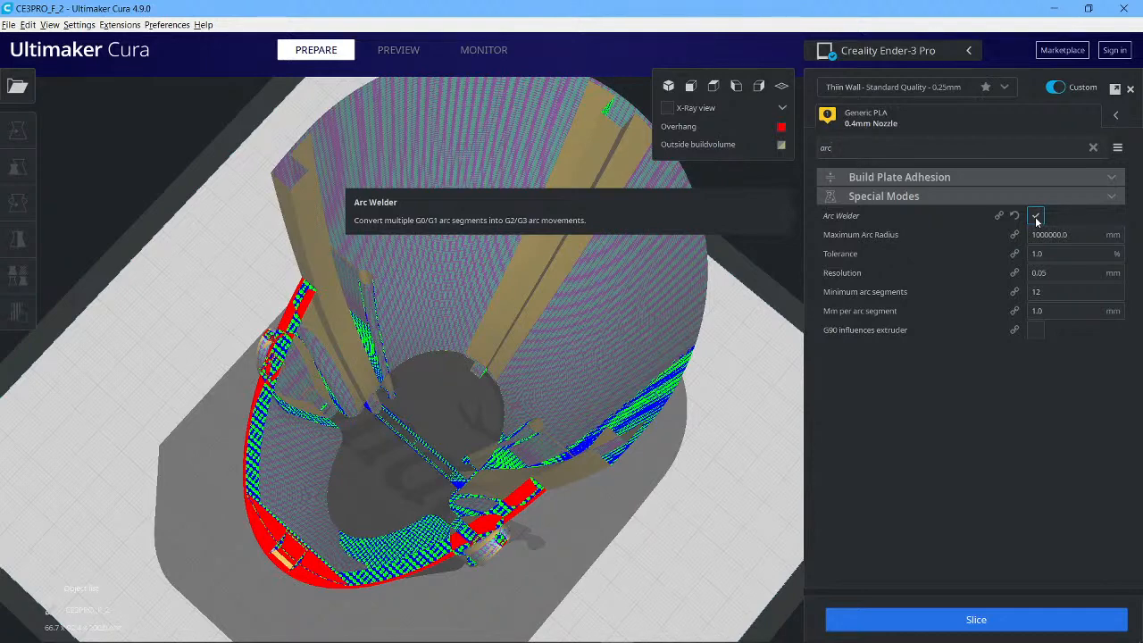
Step: Enable Arc Welder under Special Modes, then clear the search to restore all settings
left_click(1036, 214)
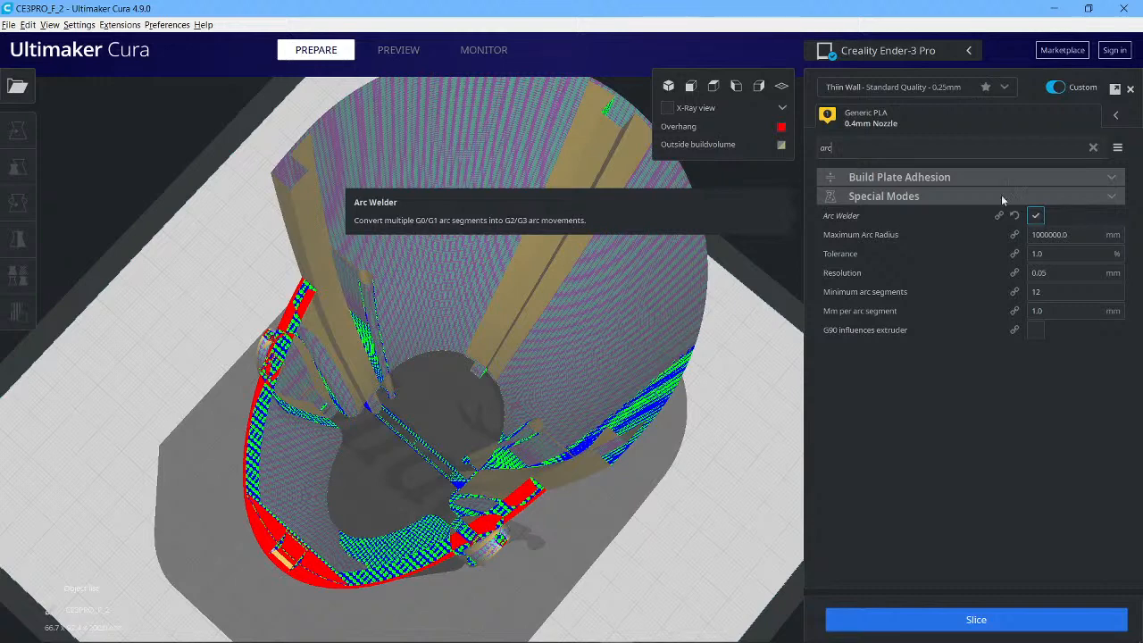
left_click(1093, 147)
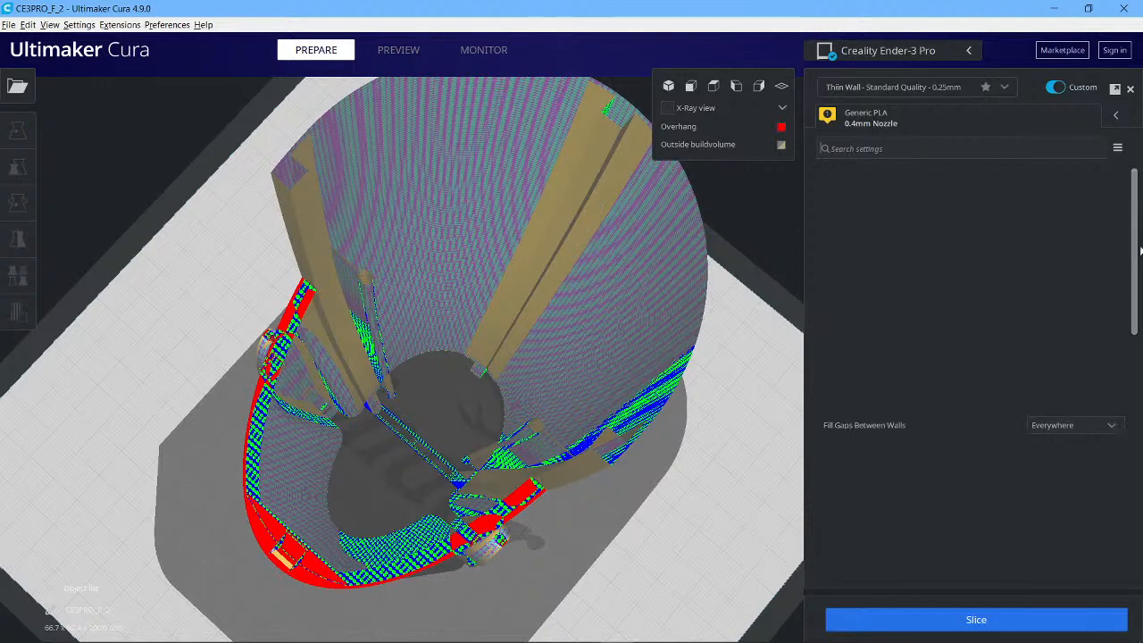
scroll("down", 3)
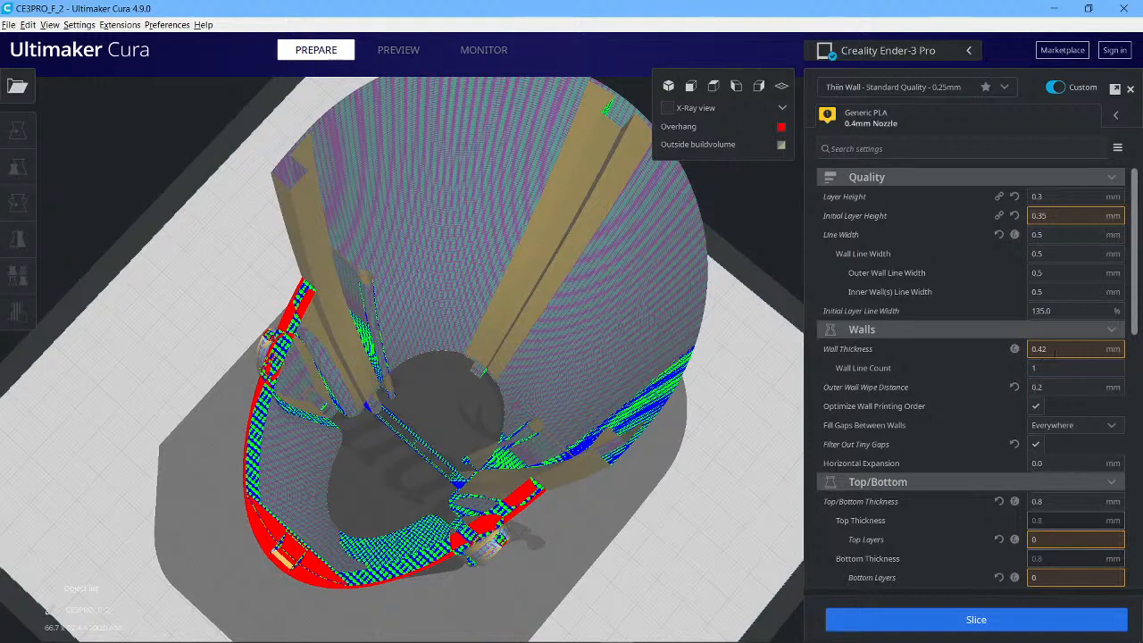
mouse_move(1014, 348)
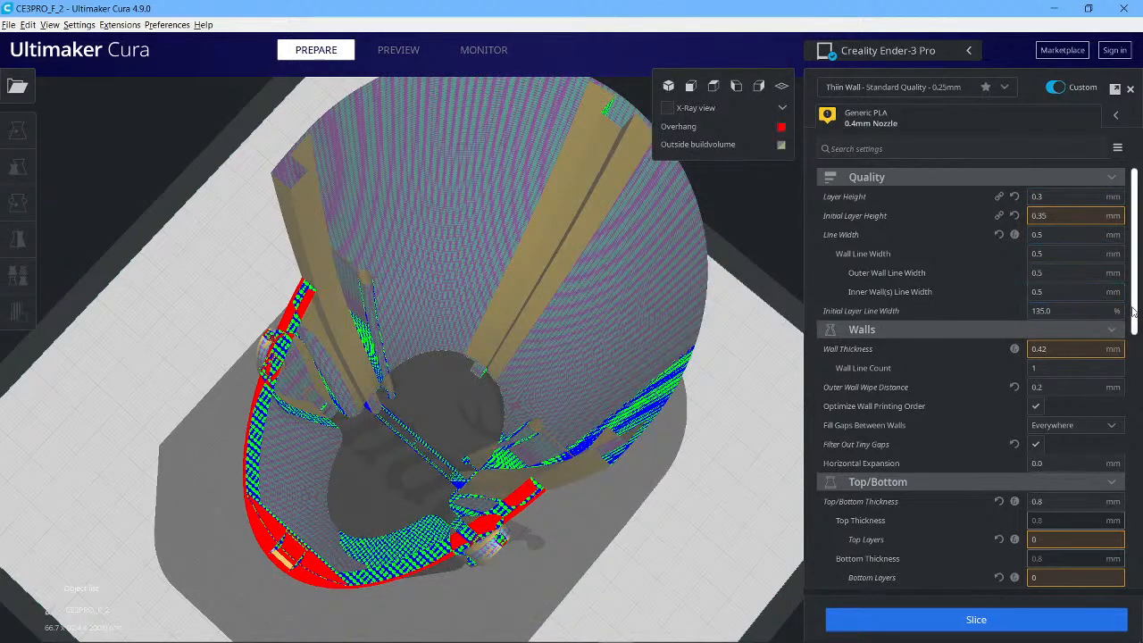
scroll("down", 3)
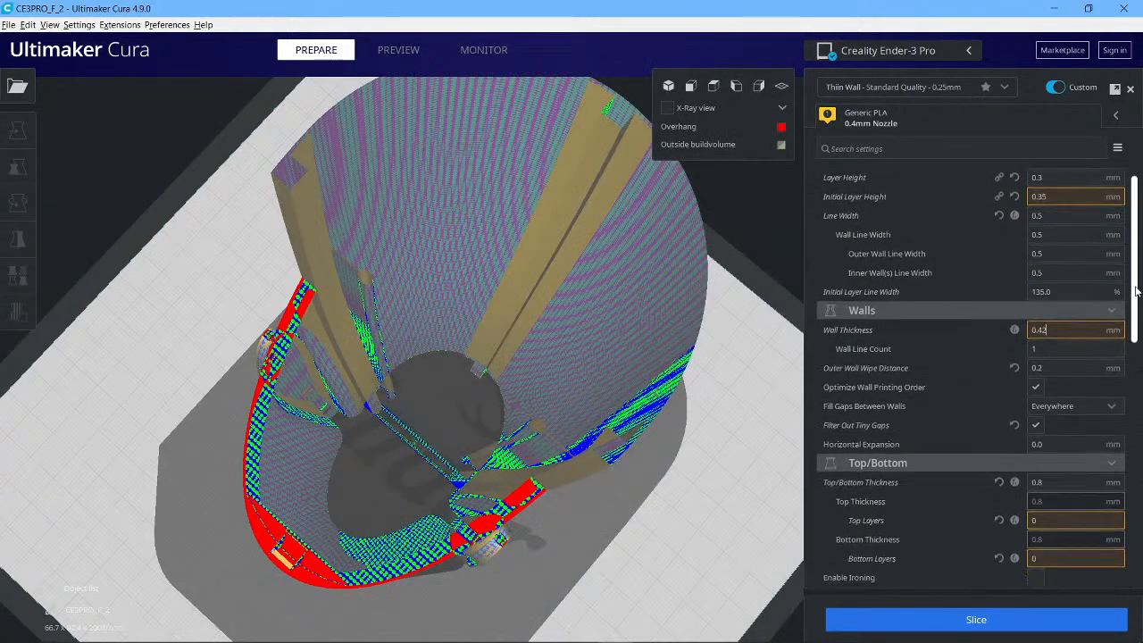
scroll("down", 3)
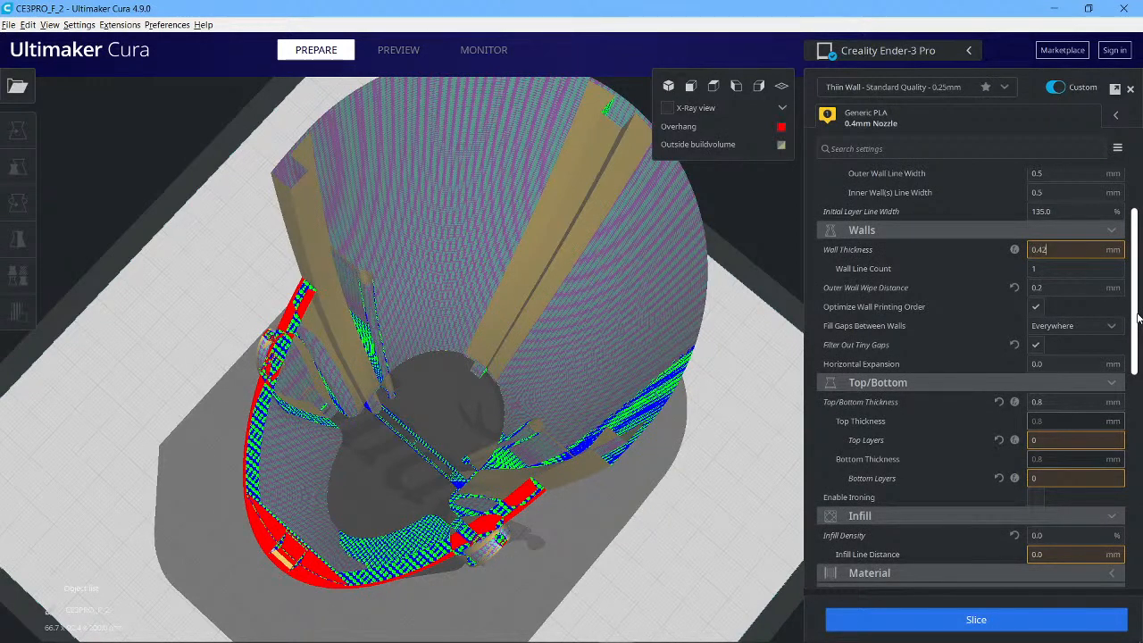
scroll("down", 3)
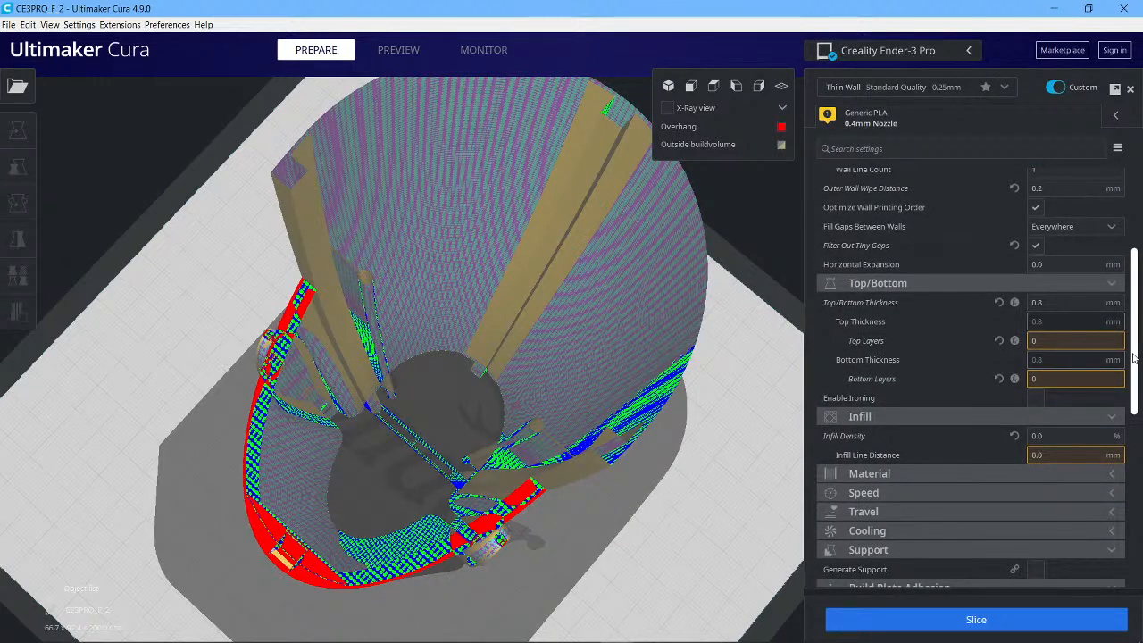
scroll("down", 3)
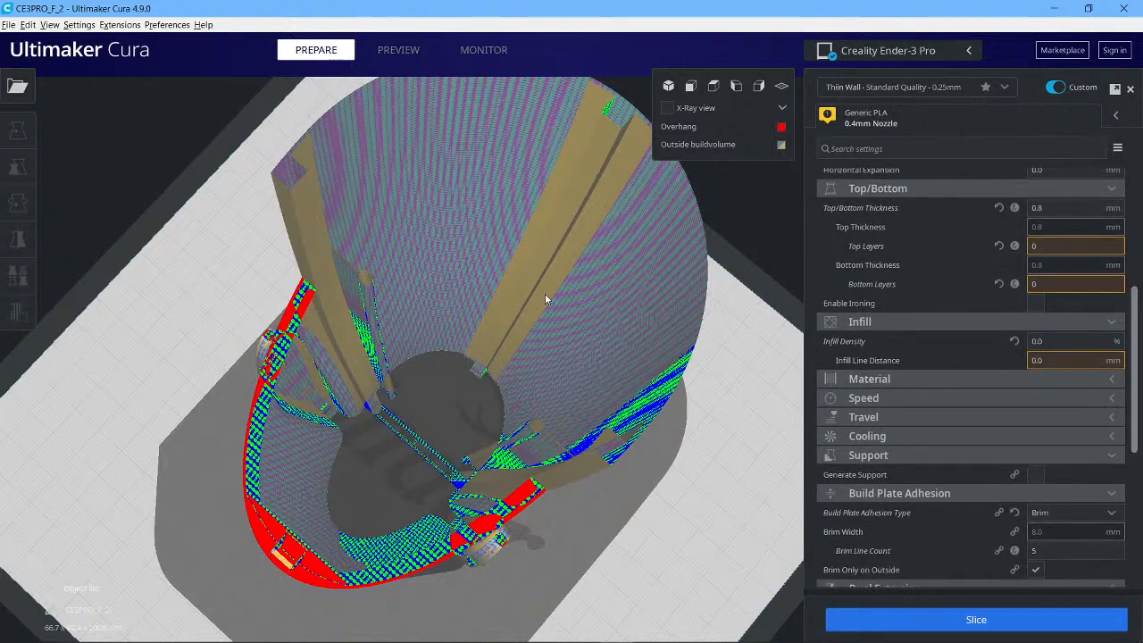